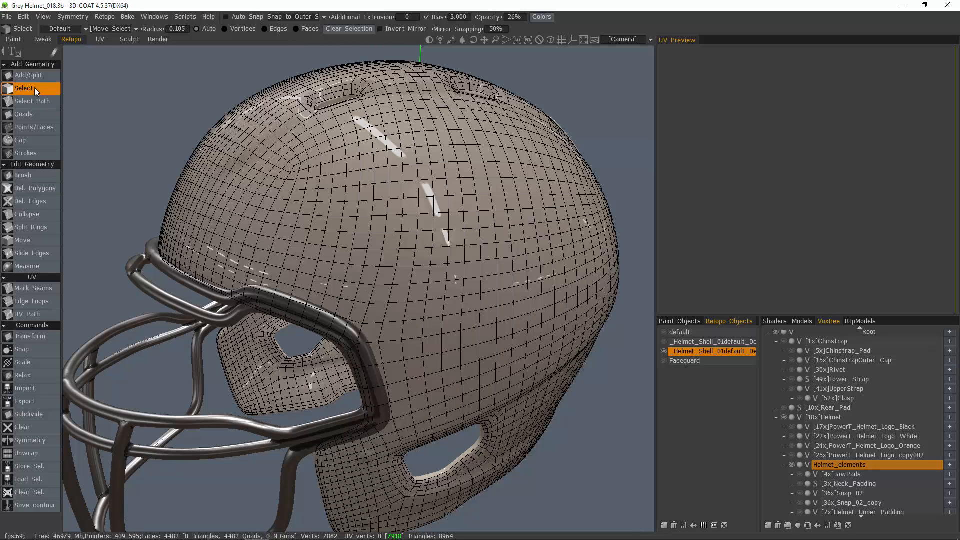
- Select twelve short edges in two rows across the helmet-top patch with the Retopo Select tool
{"action": "left_click", "coordinate": [24, 88]}
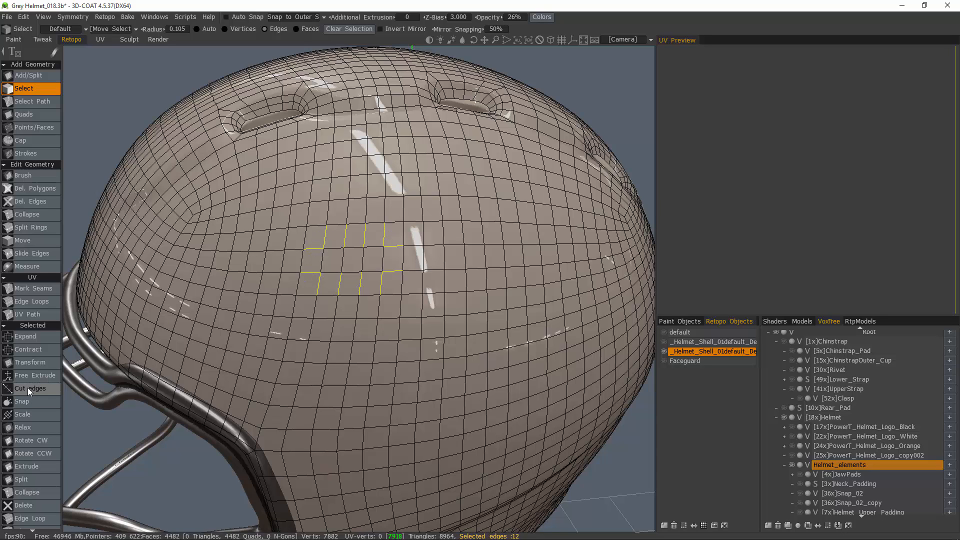
{"action": "left_click", "coordinate": [29, 388]}
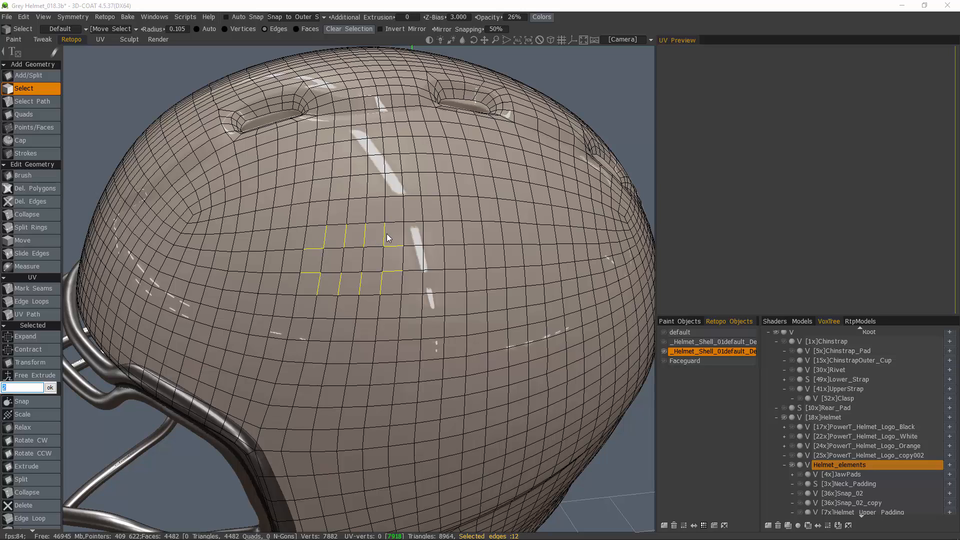
{"action": "mouse_move", "coordinate": [353, 248]}
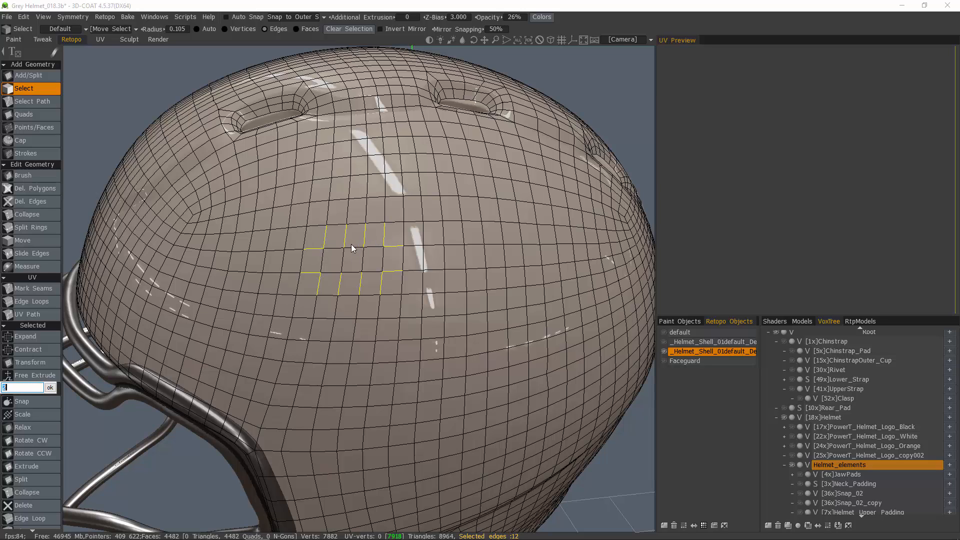
{"action": "mouse_move", "coordinate": [324, 239]}
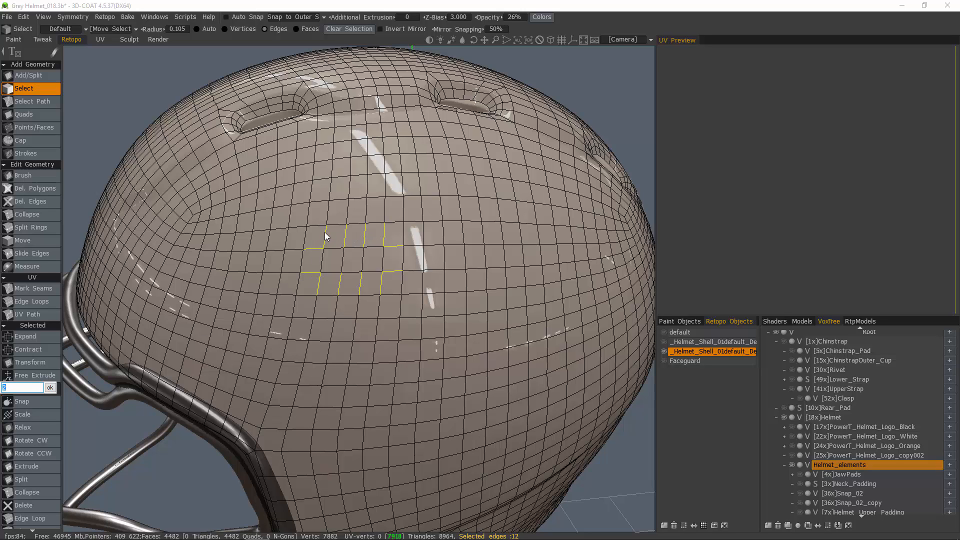
{"action": "mouse_move", "coordinate": [324, 244]}
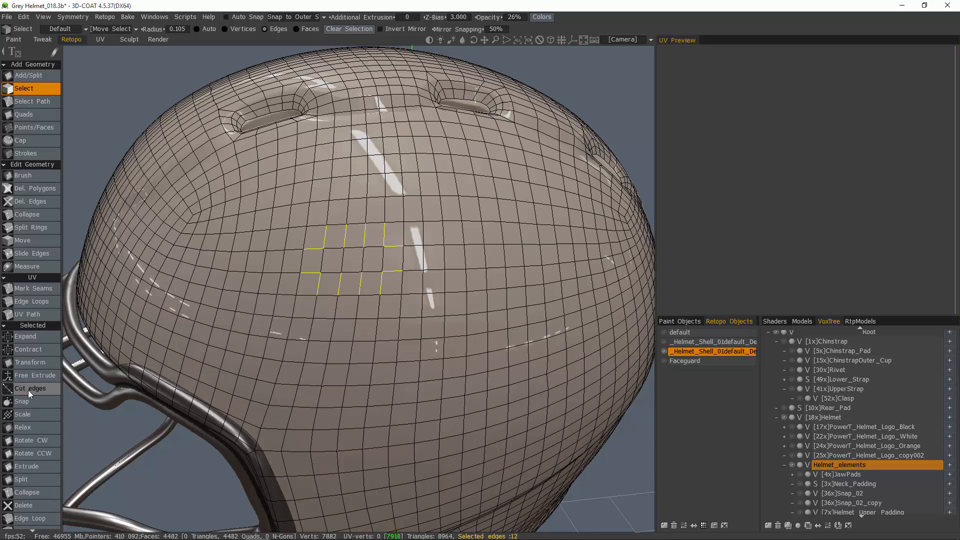
- Cut the twelve selected edges in two (24 new vertices) and connect the midpoints with new edges
{"action": "left_click", "coordinate": [29, 388]}
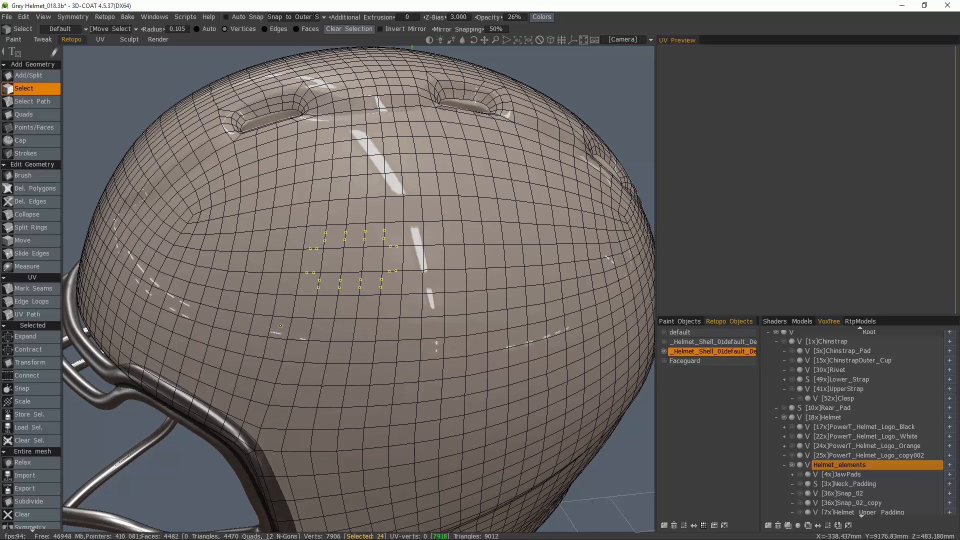
{"action": "left_click", "coordinate": [26, 376]}
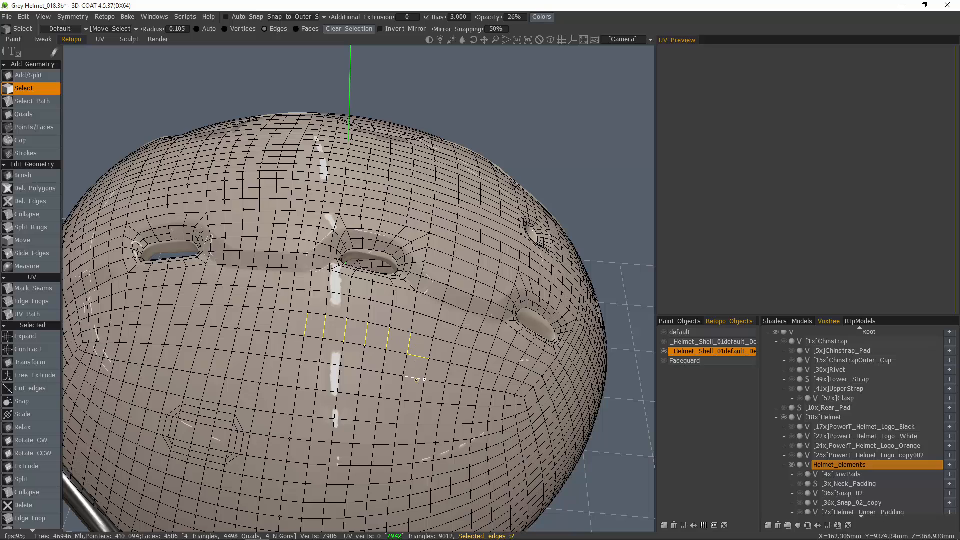
- Select sixteen edges in two parallel rings spanning the newly cut helmet-top patch
{"action": "left_click", "coordinate": [297, 373]}
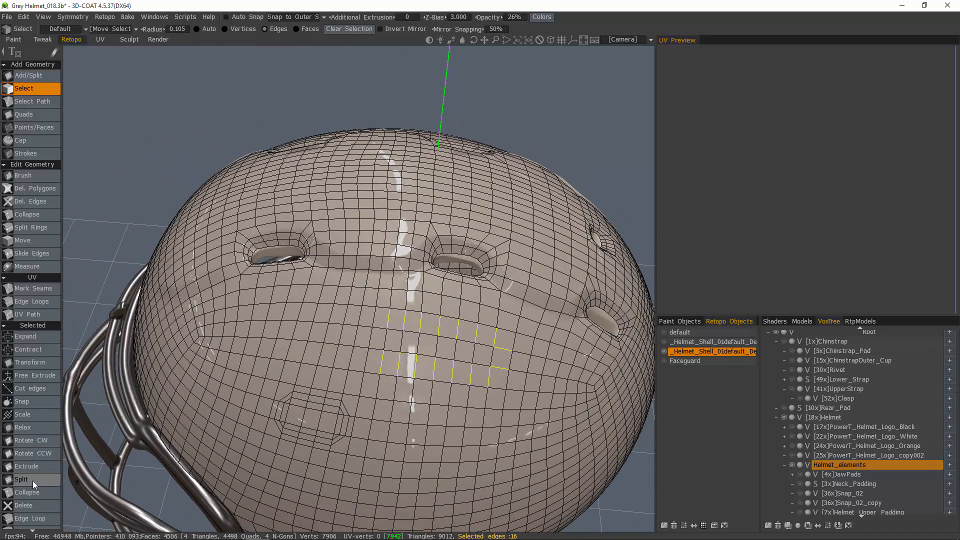
{"action": "mouse_move", "coordinate": [29, 227]}
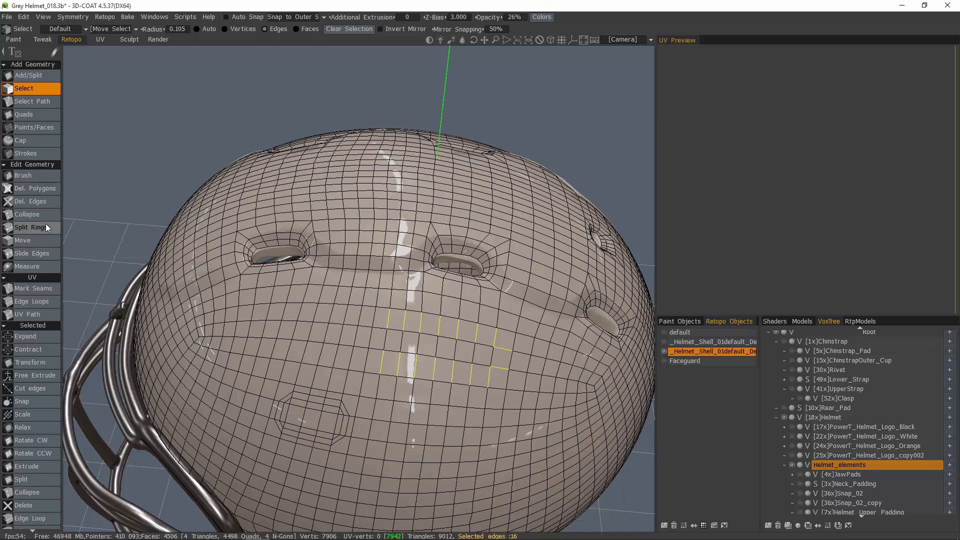
{"action": "mouse_move", "coordinate": [29, 227]}
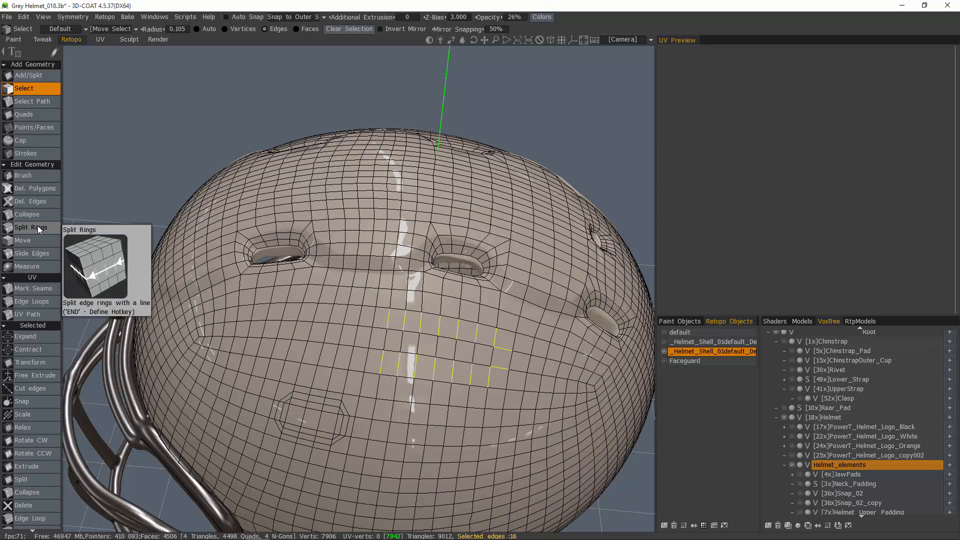
{"action": "mouse_move", "coordinate": [196, 286]}
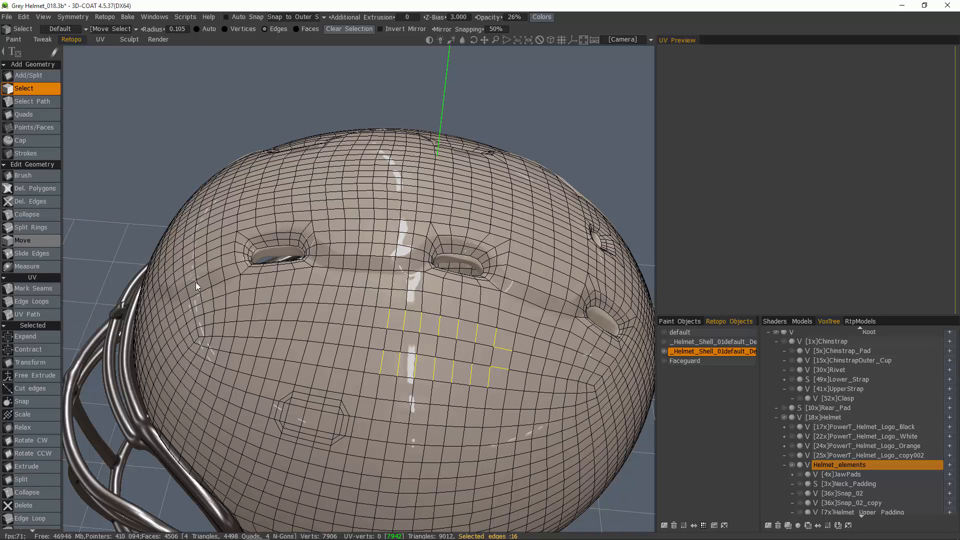